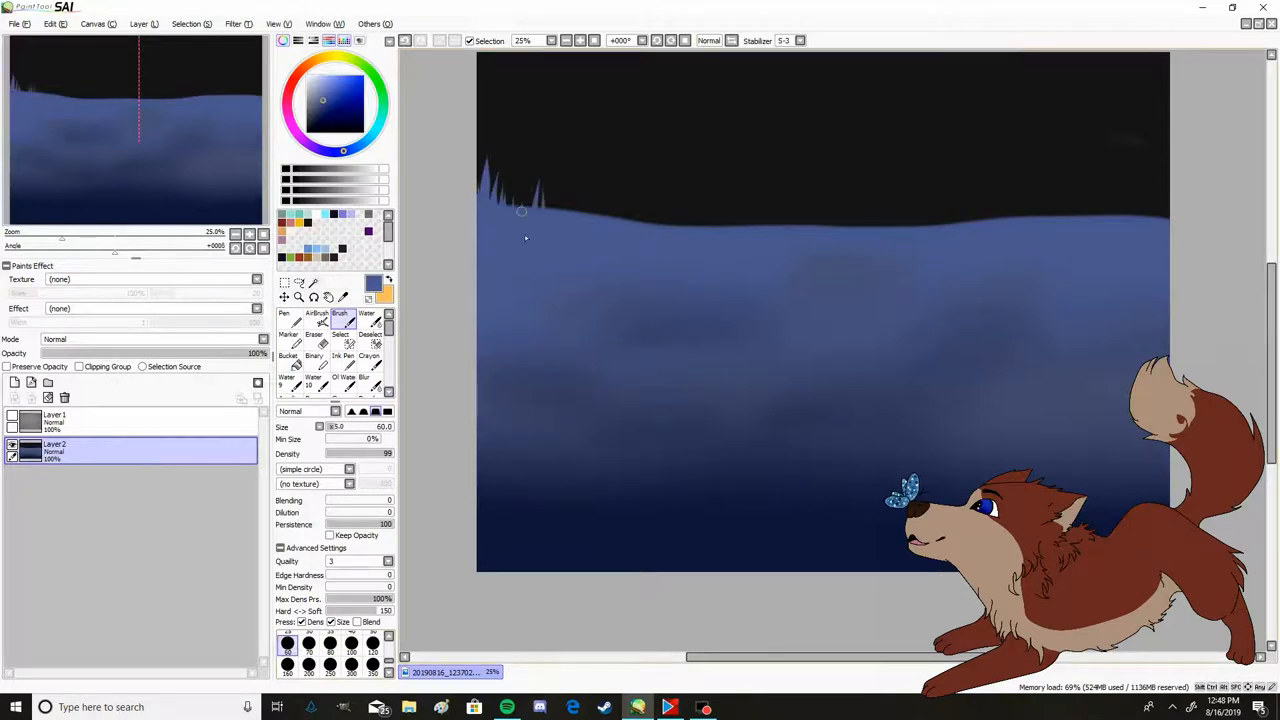
Paint tall grass blades across the blue ground along the horizon on Layer 2
{"action": "left_click_drag", "start_coordinate": [520, 210], "coordinate": [812, 205]}
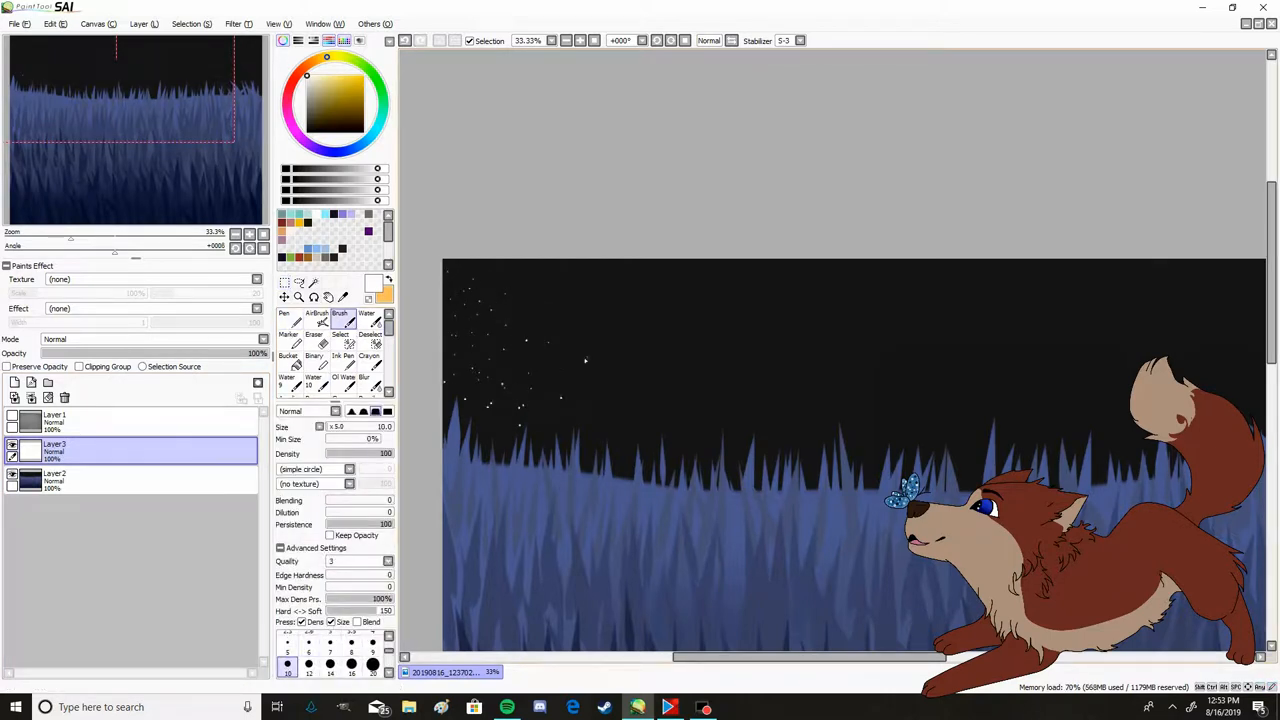
Duplicate the star layers and rotate the copied star cluster with Free Transform
{"action": "left_click", "coordinate": [285, 282]}
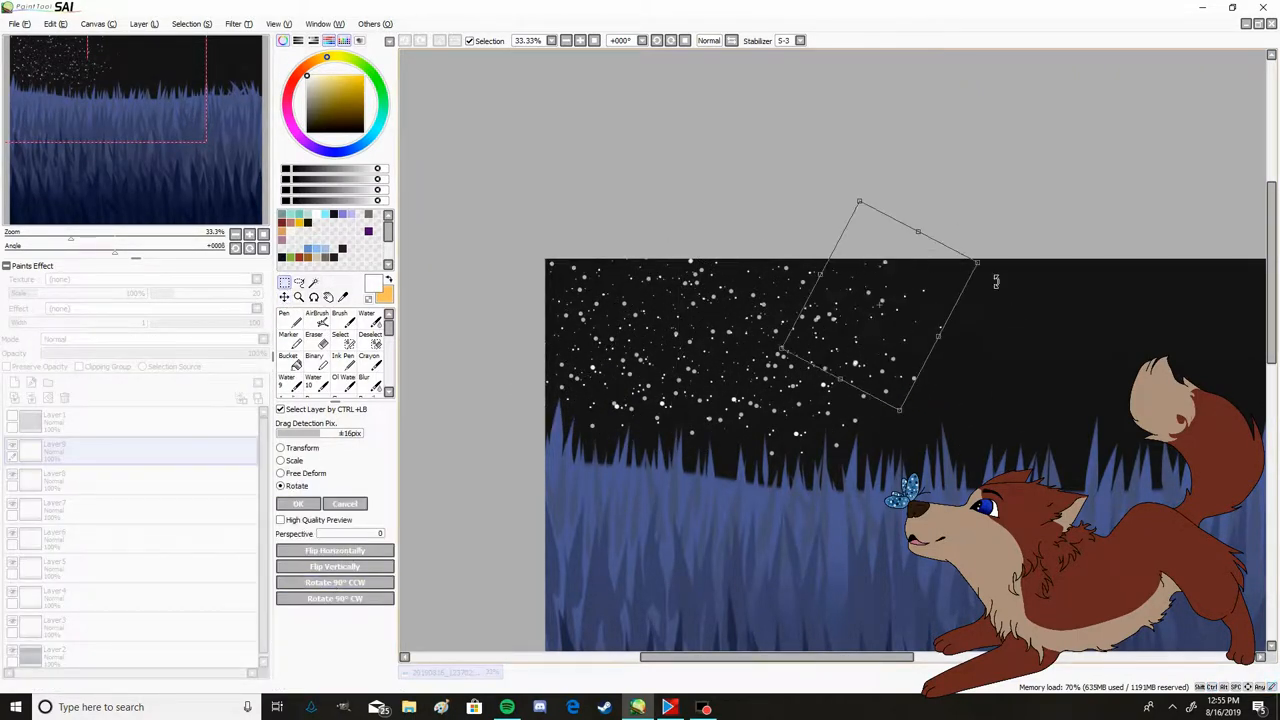
Confirm the star cluster rotation, then trace the wolf head sketch on Linework1
{"action": "left_click", "coordinate": [298, 503]}
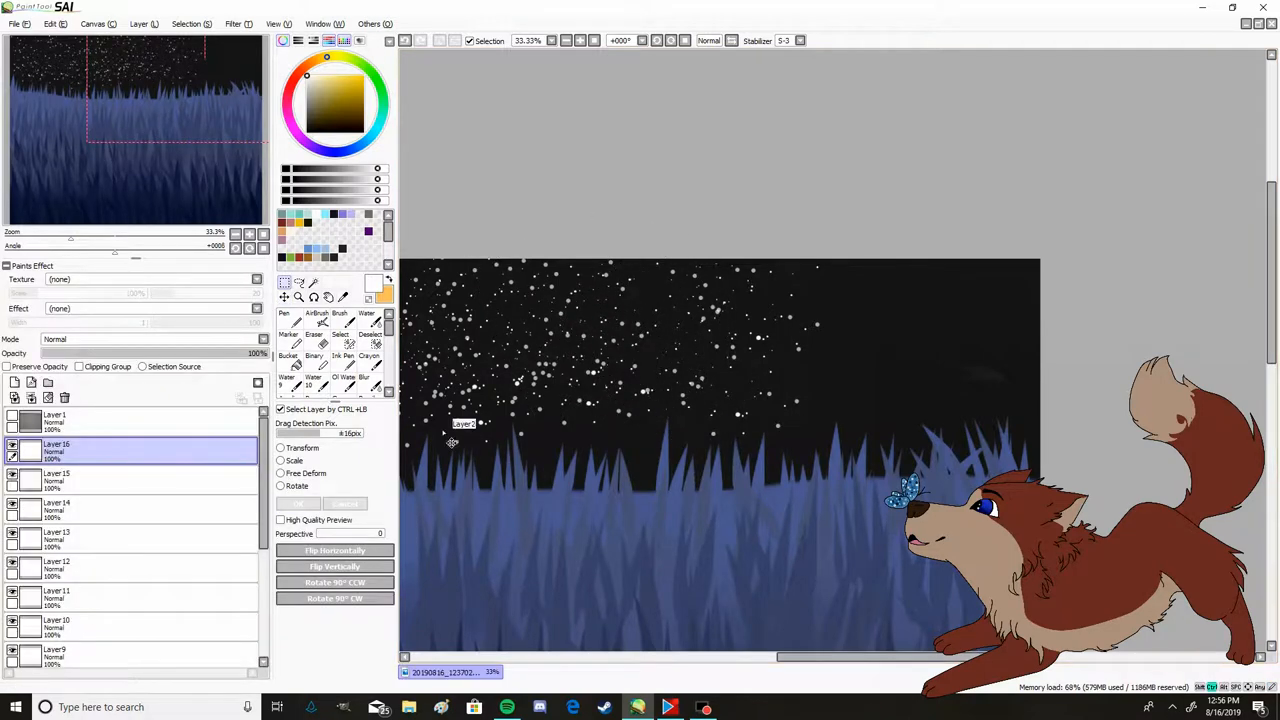
{"action": "left_click", "coordinate": [281, 486]}
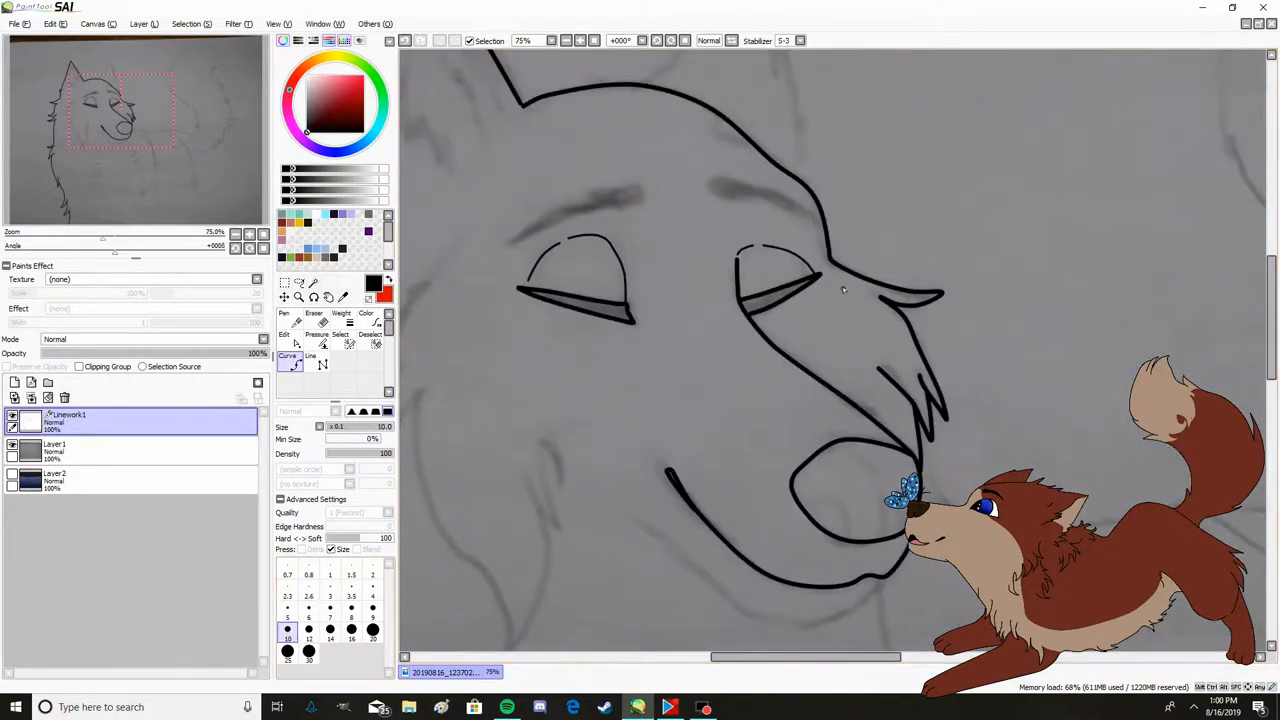
Finish inking the wolf and fill Layer 3 with flat reddish-brown and cream colours
{"action": "scroll", "scroll_direction": "down", "scroll_amount": 3}
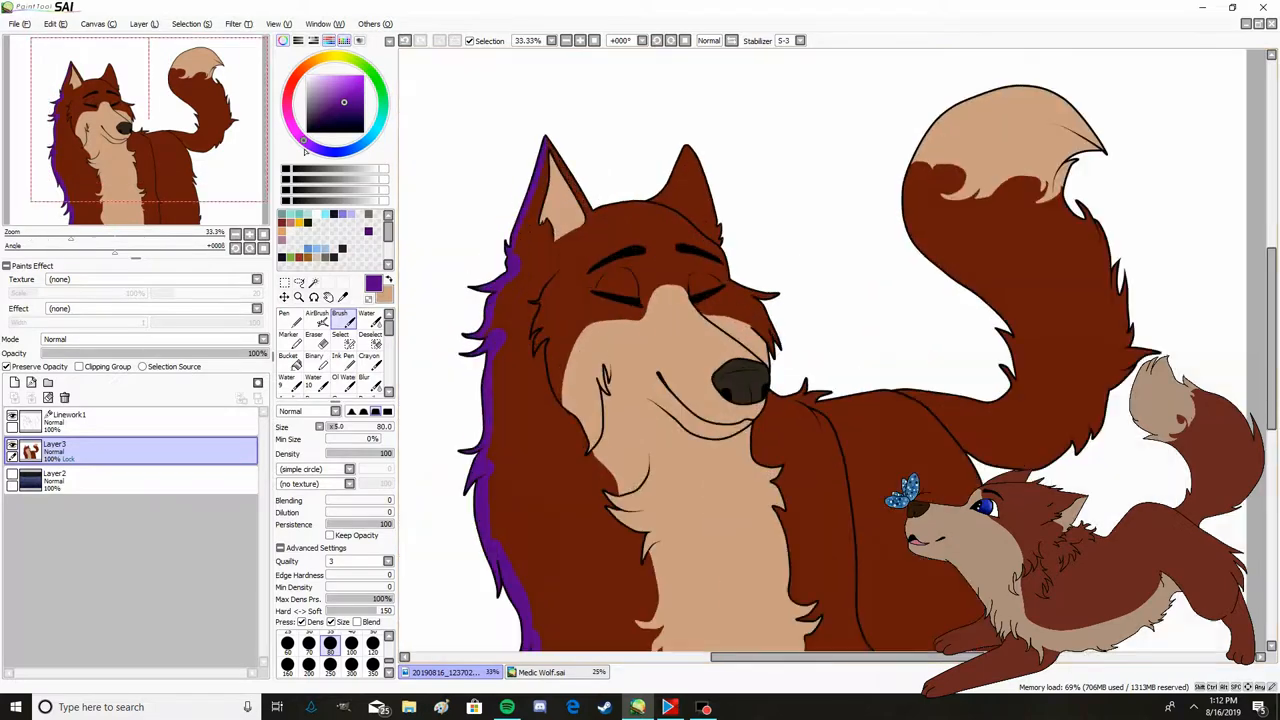
Shade the fur in darker brown with Blur, then select Linework1 for whisker dots
{"action": "left_click", "coordinate": [232, 23]}
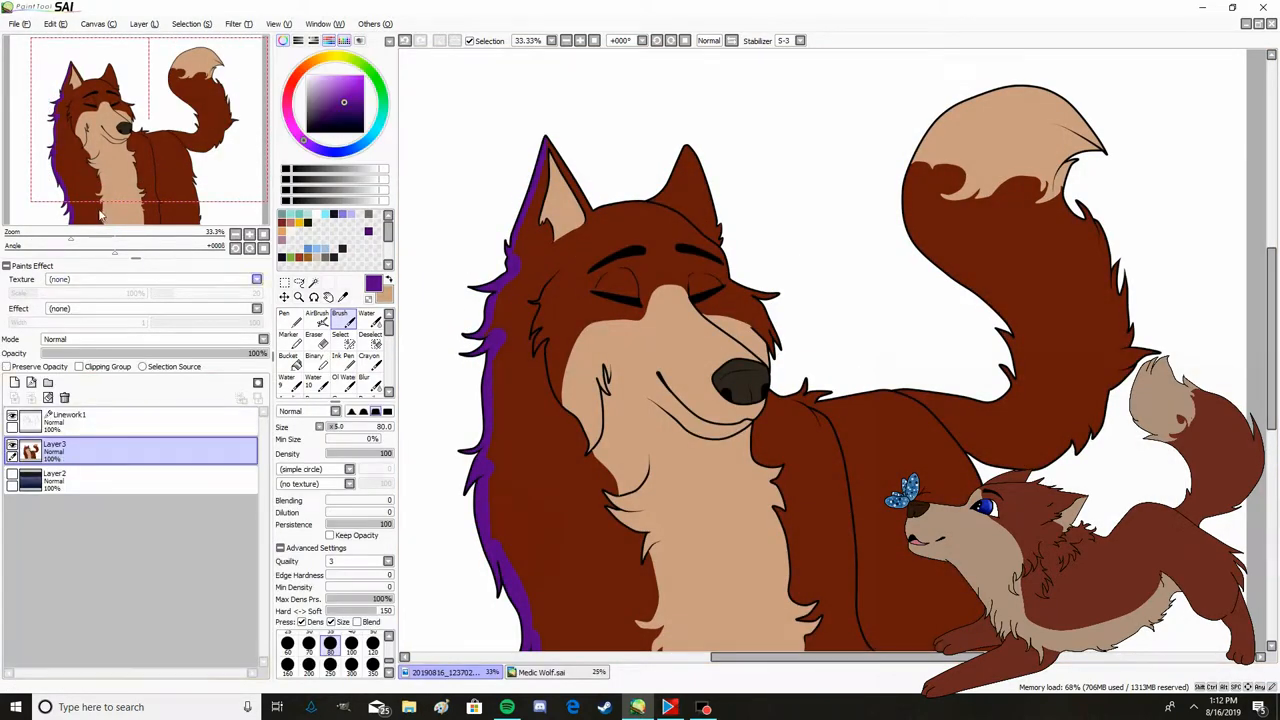
{"action": "left_click", "coordinate": [233, 23]}
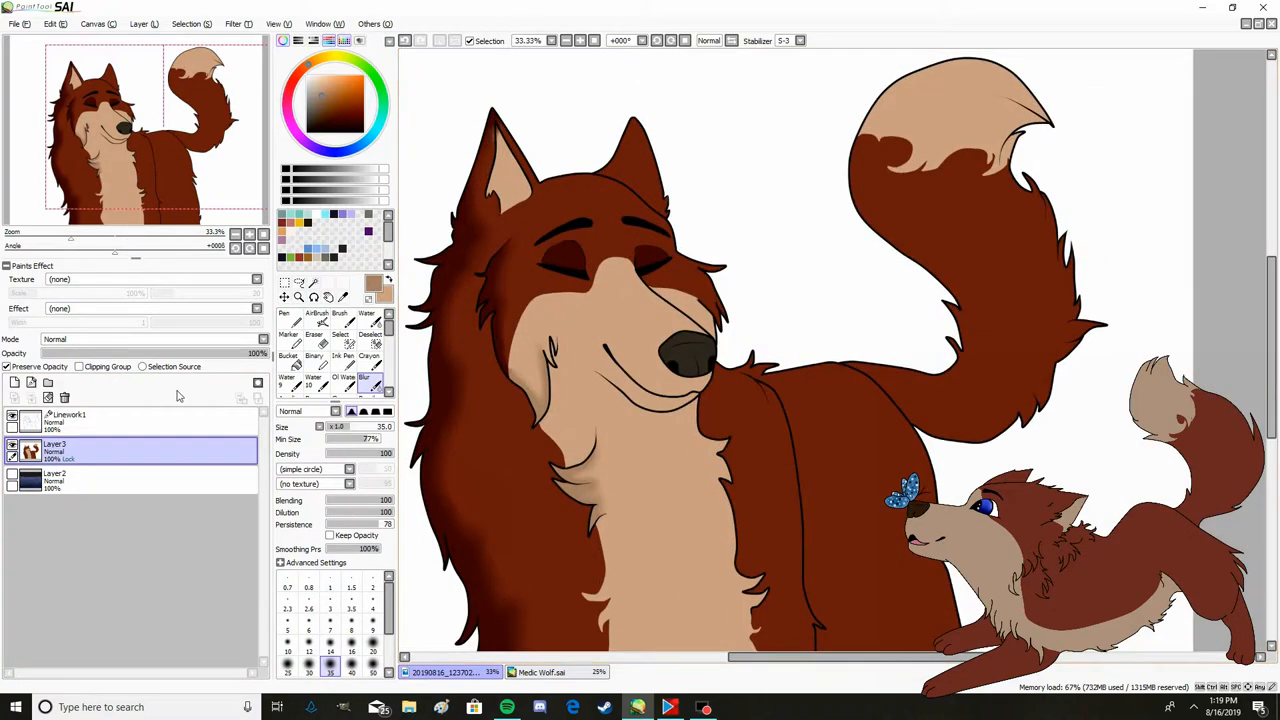
{"action": "left_click", "coordinate": [70, 414]}
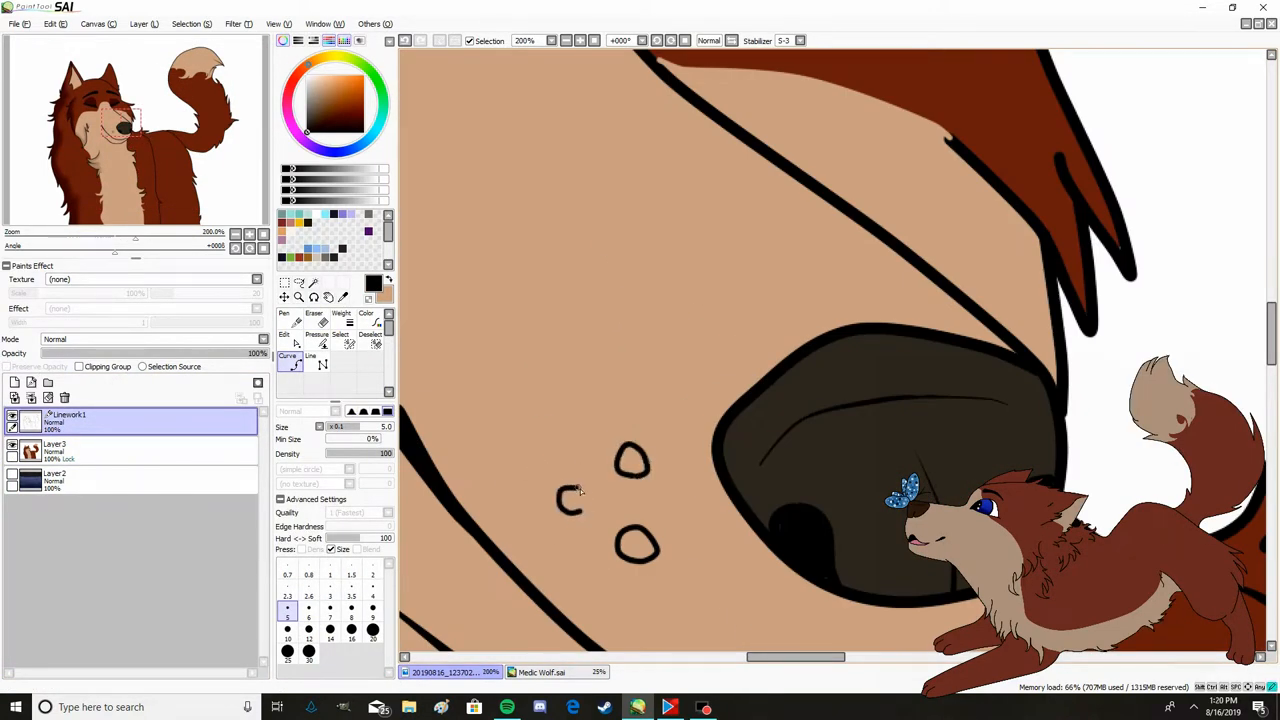